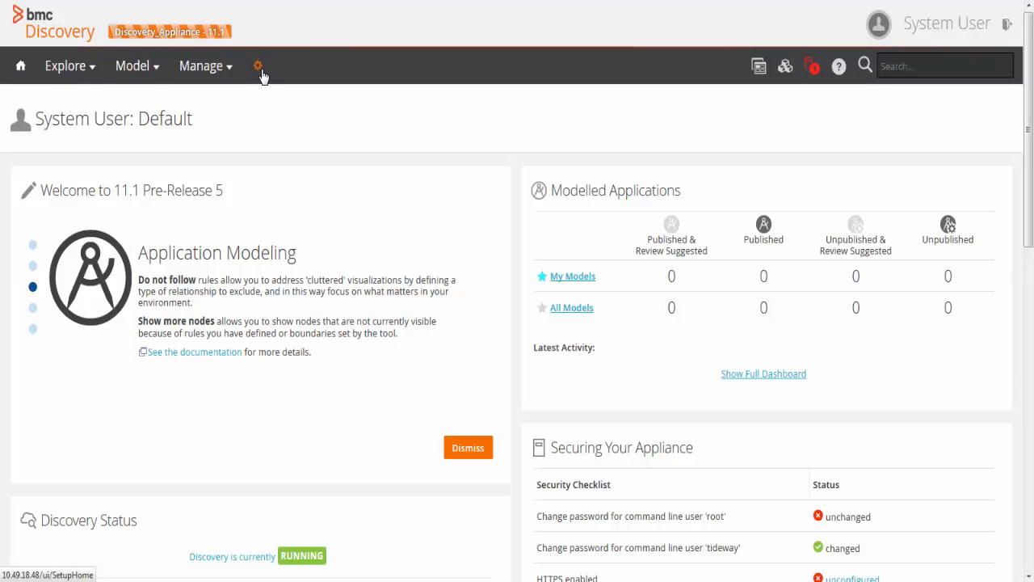
# Go from Administration to the Event Sources page, where the vCenter source shows disabled.
pyautogui.click(258, 65)
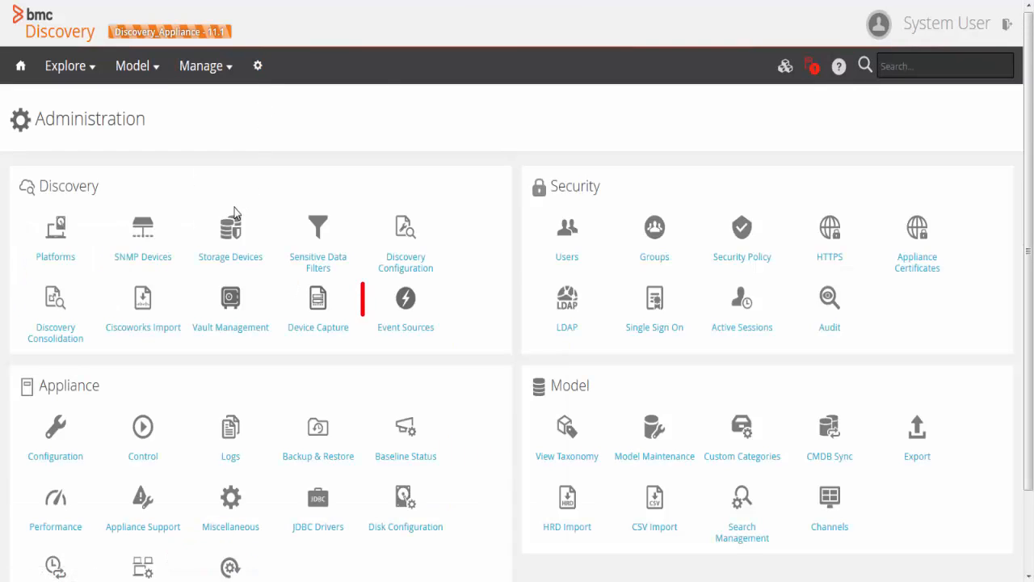
pyautogui.click(405, 307)
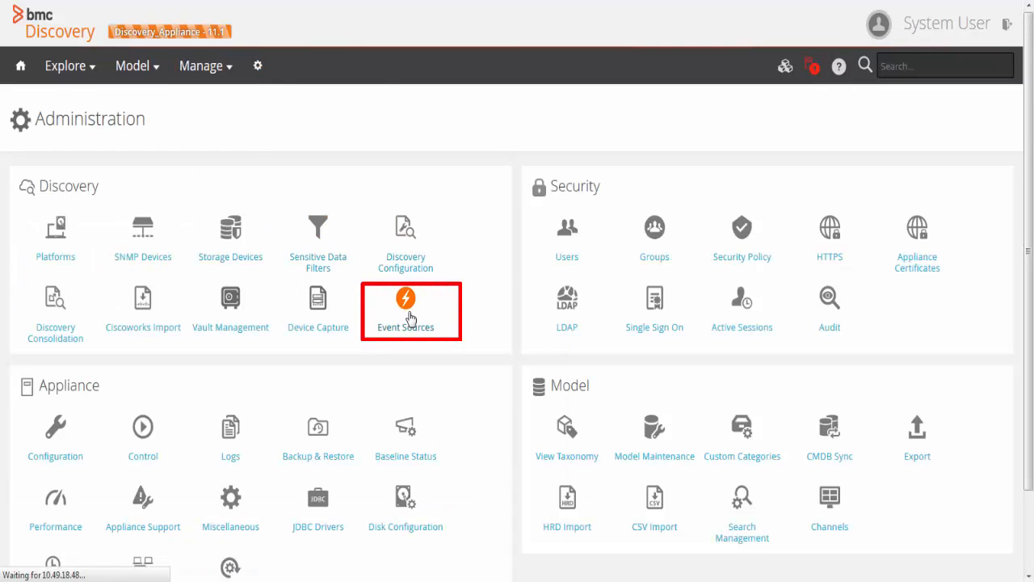
pyautogui.click(405, 309)
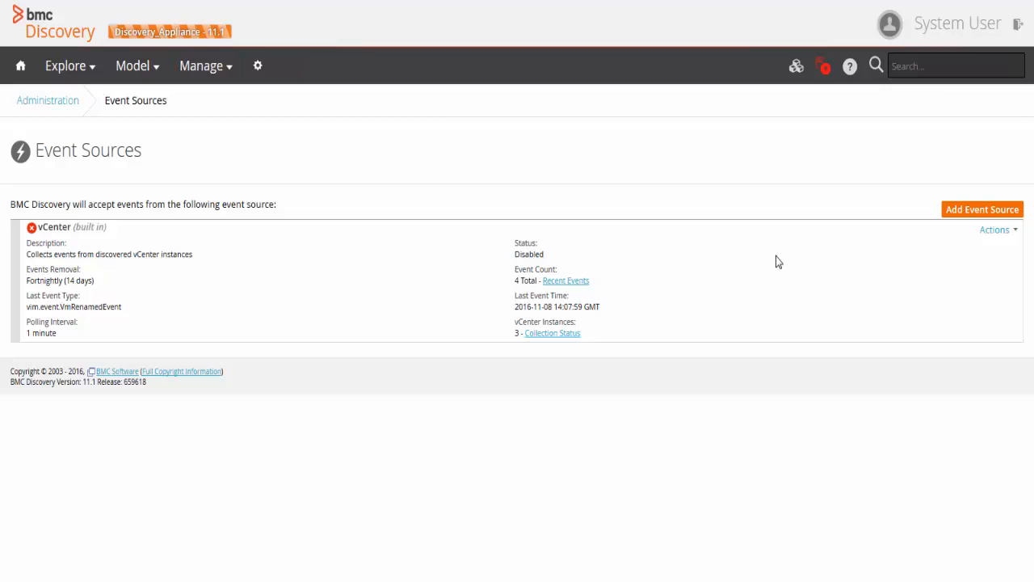
pyautogui.moveTo(992, 247)
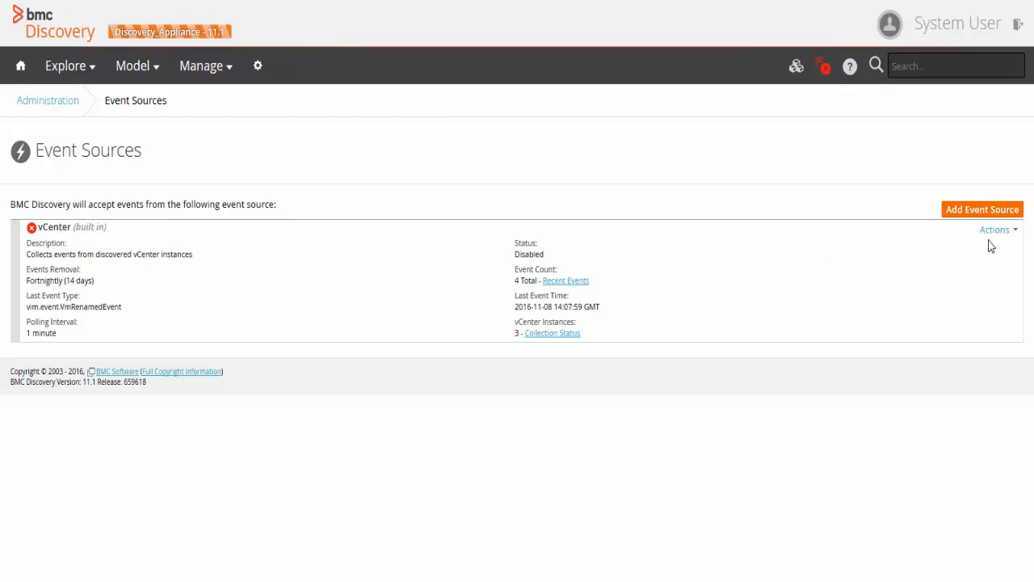
# Enable the built-in vCenter event source from its Actions menu.
pyautogui.click(995, 230)
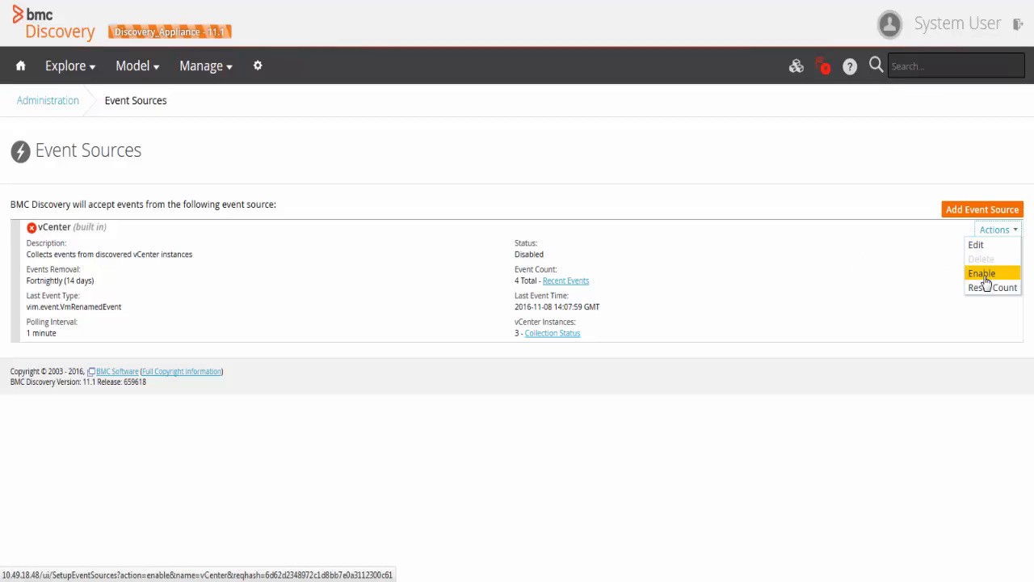
pyautogui.click(981, 273)
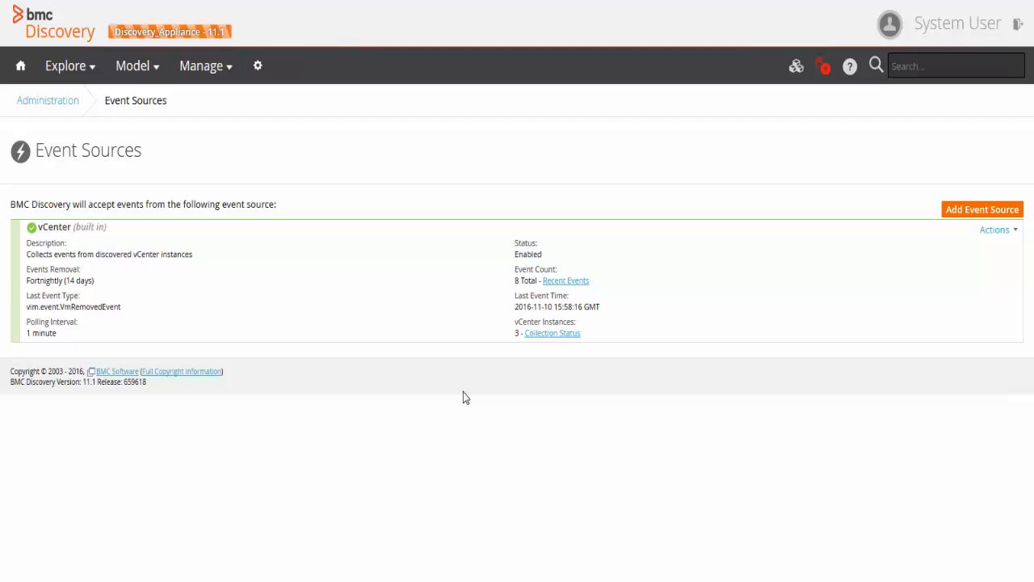
pyautogui.moveTo(535, 311)
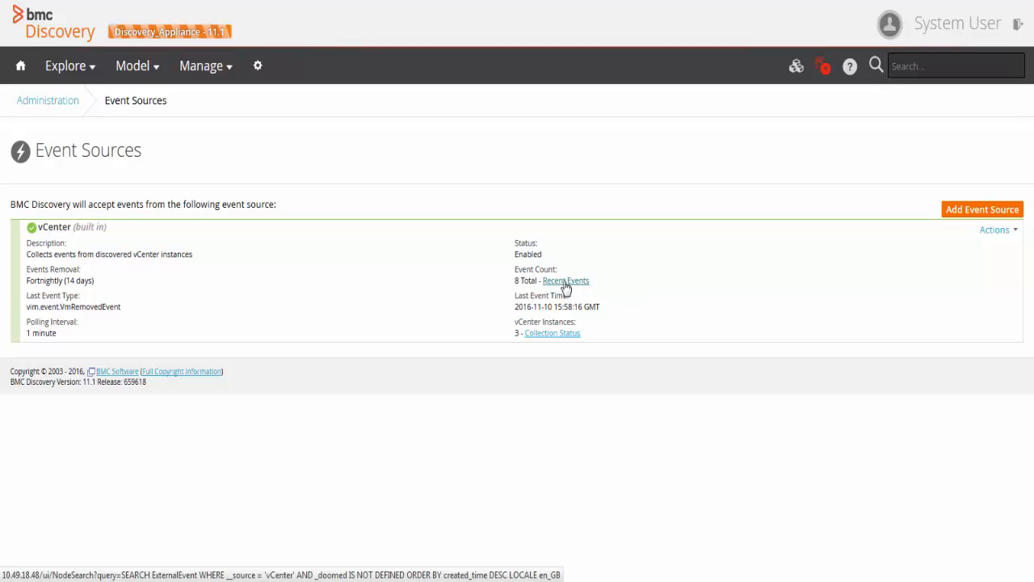
pyautogui.click(566, 280)
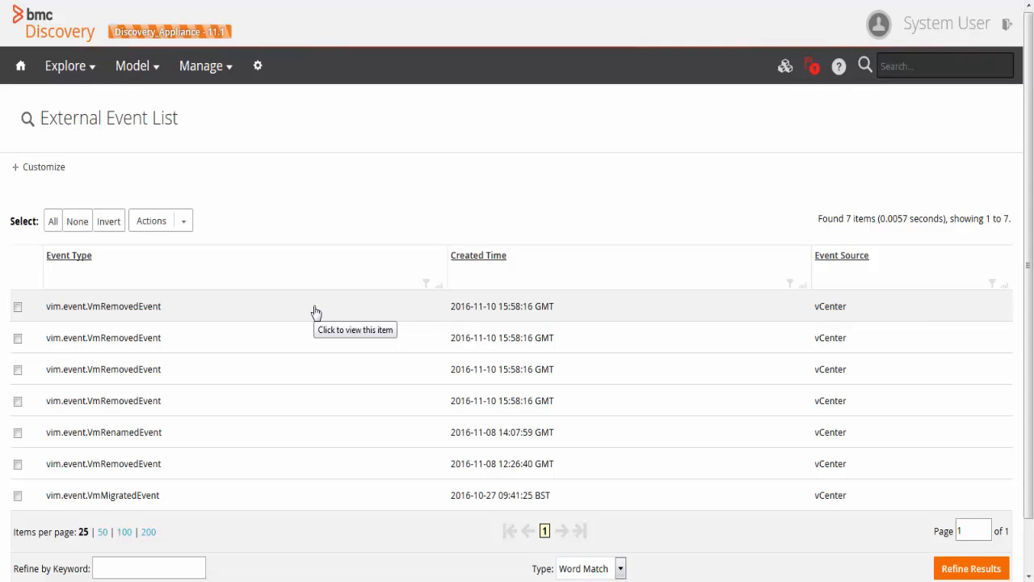
pyautogui.moveTo(284, 364)
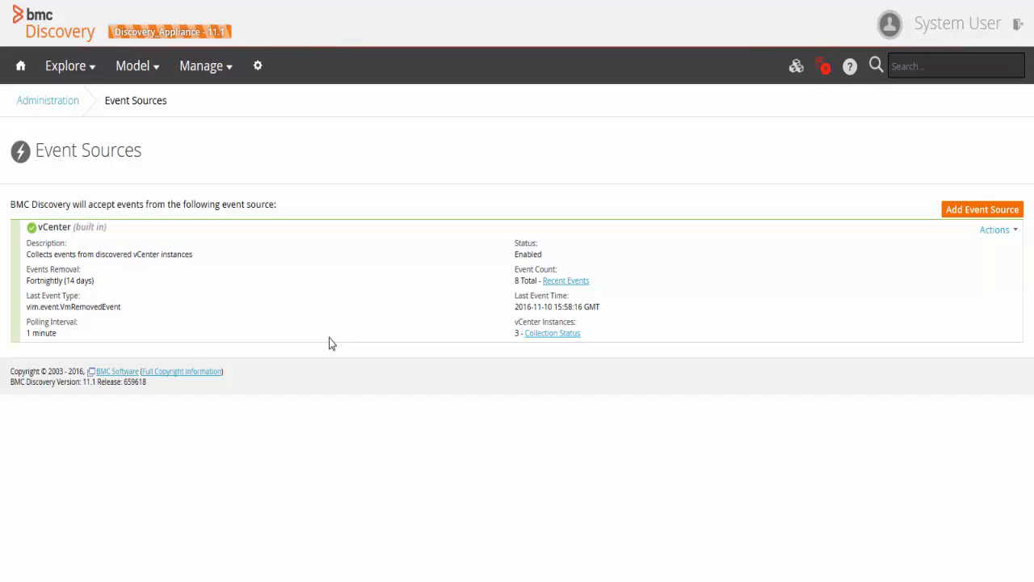
pyautogui.moveTo(486, 350)
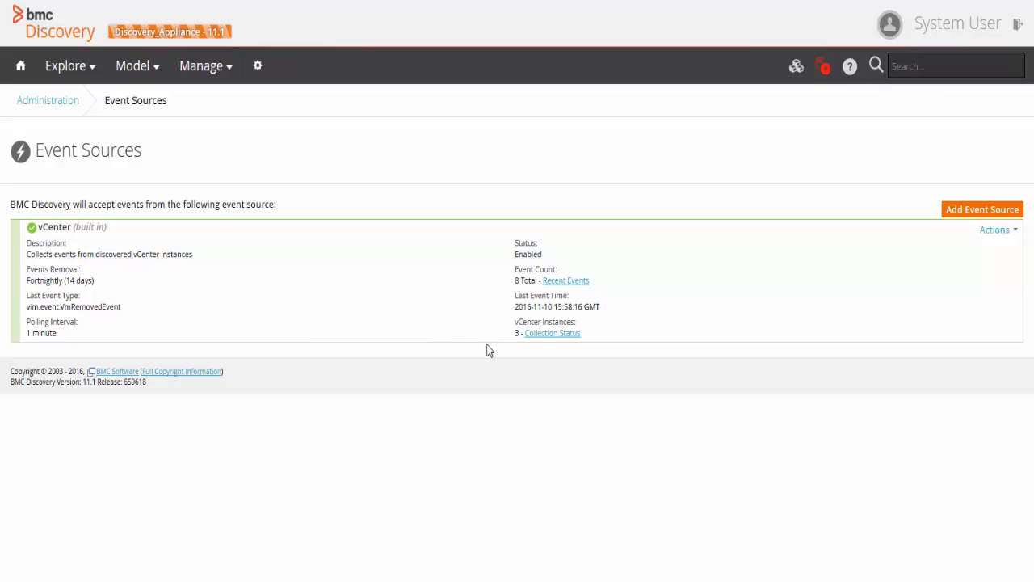
pyautogui.moveTo(552, 333)
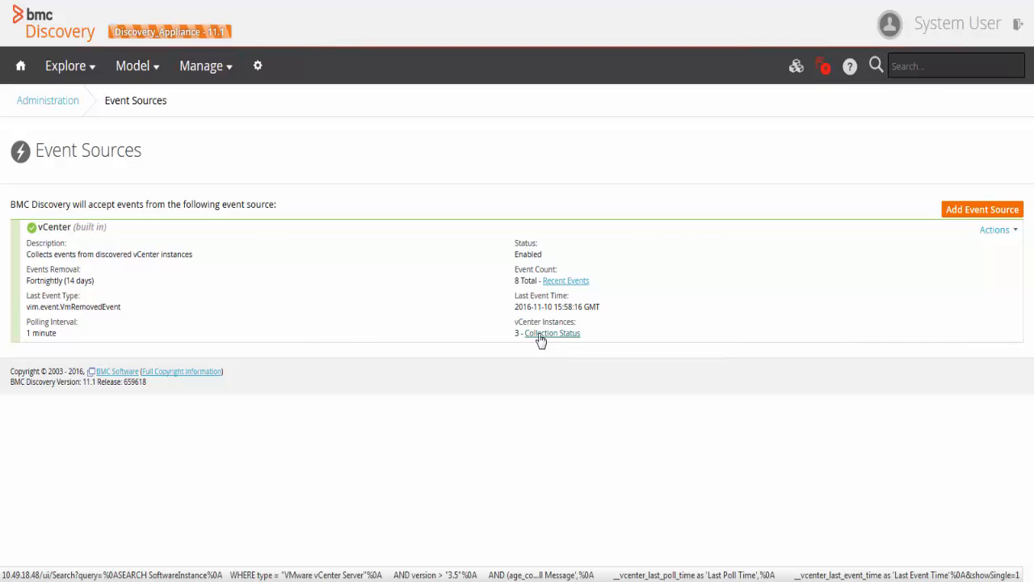
# From Collection Status, open the 10_49_32_126 vCenter instance and reach its event source settings.
pyautogui.click(552, 333)
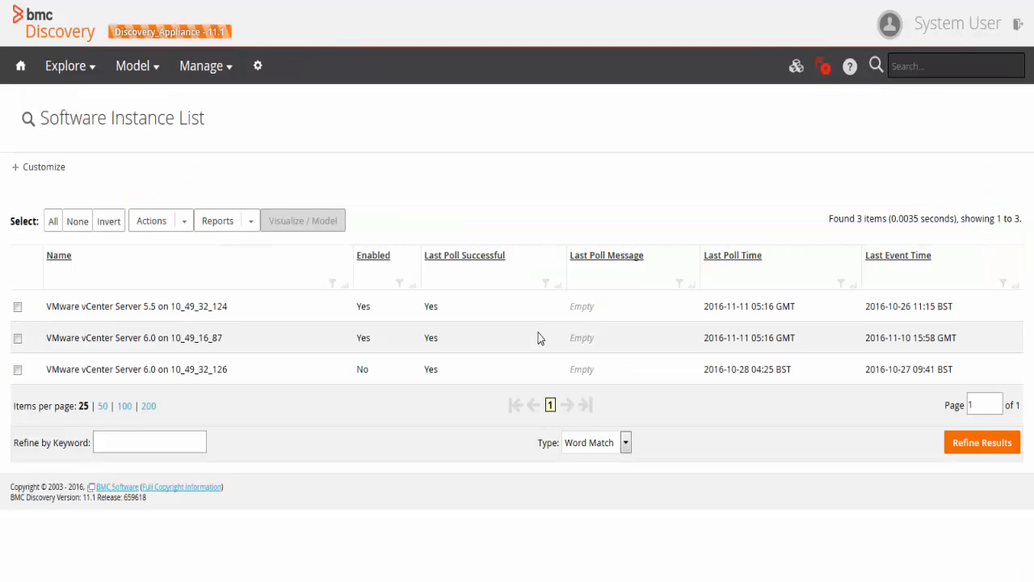
pyautogui.moveTo(218, 369)
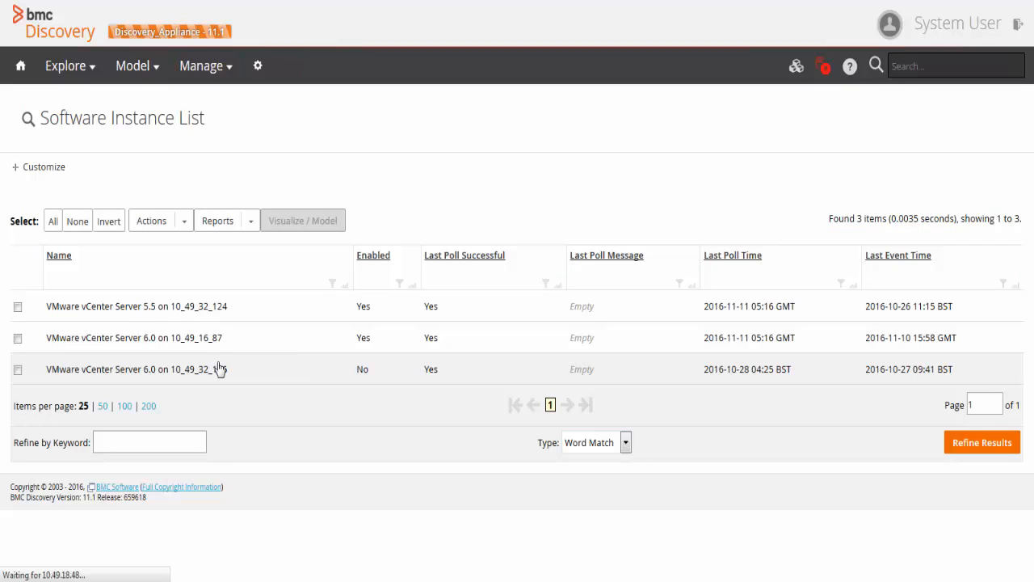
pyautogui.click(132, 369)
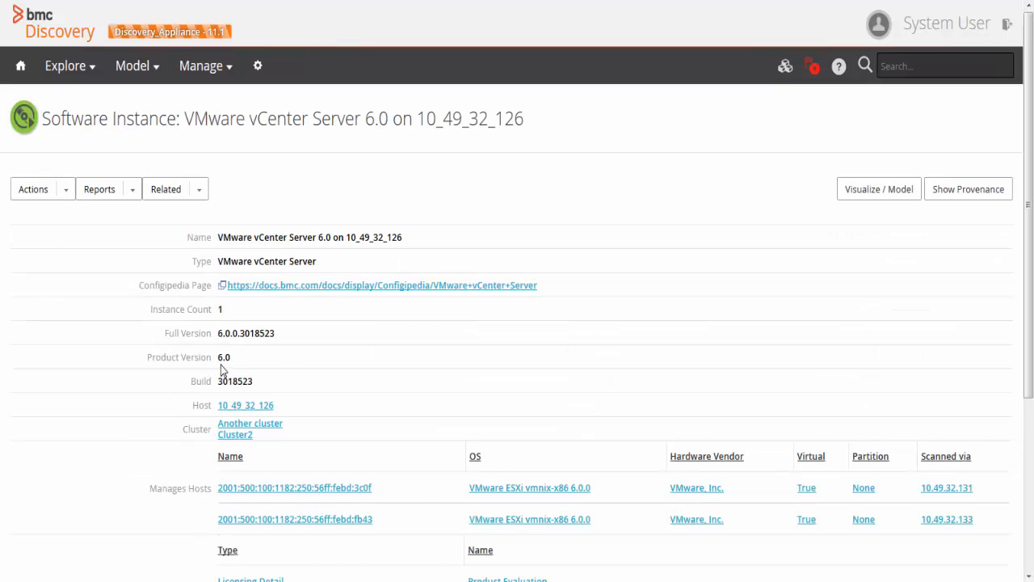
pyautogui.scroll(-3)
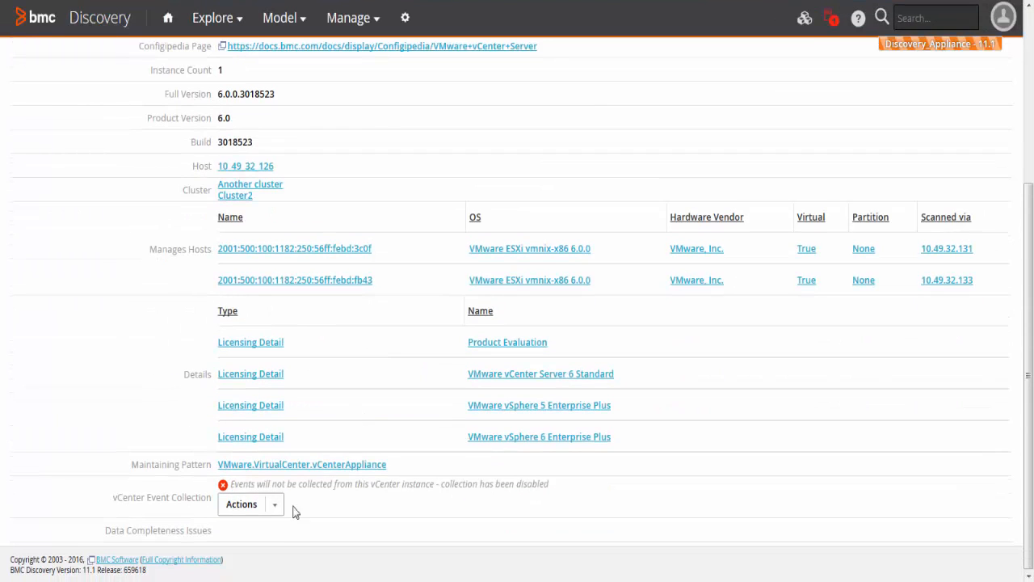
pyautogui.click(250, 504)
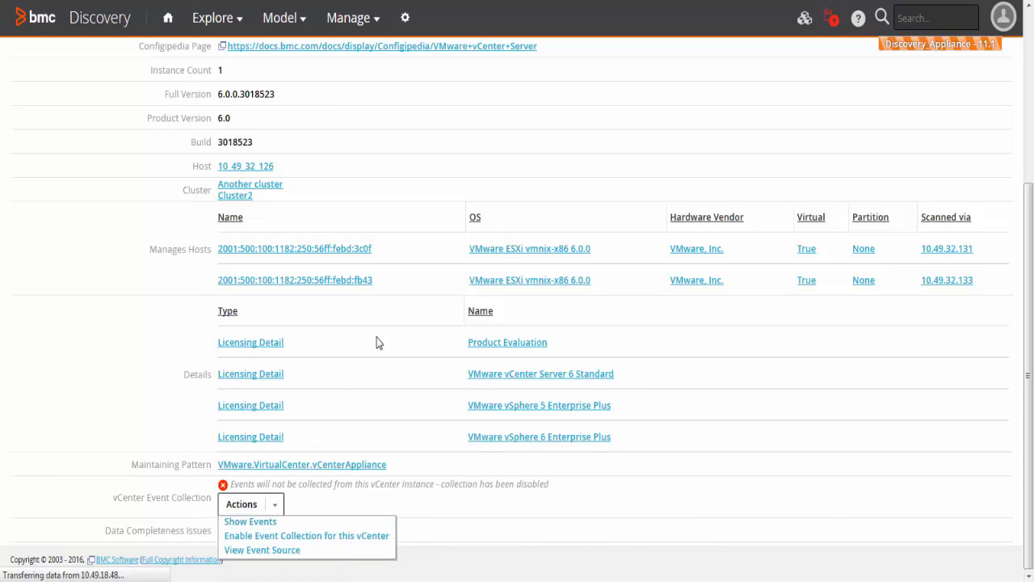
pyautogui.click(262, 550)
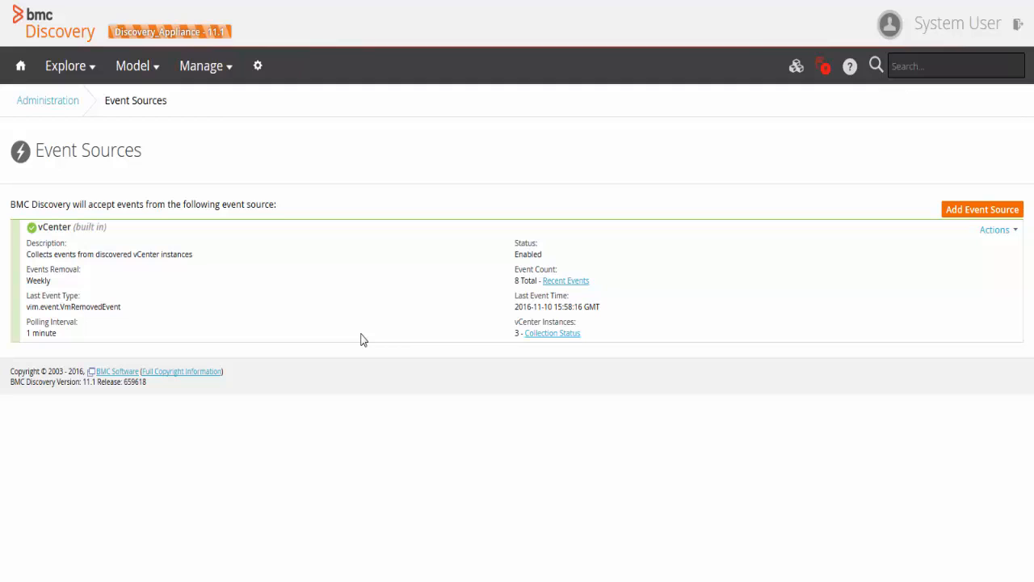
pyautogui.moveTo(895, 260)
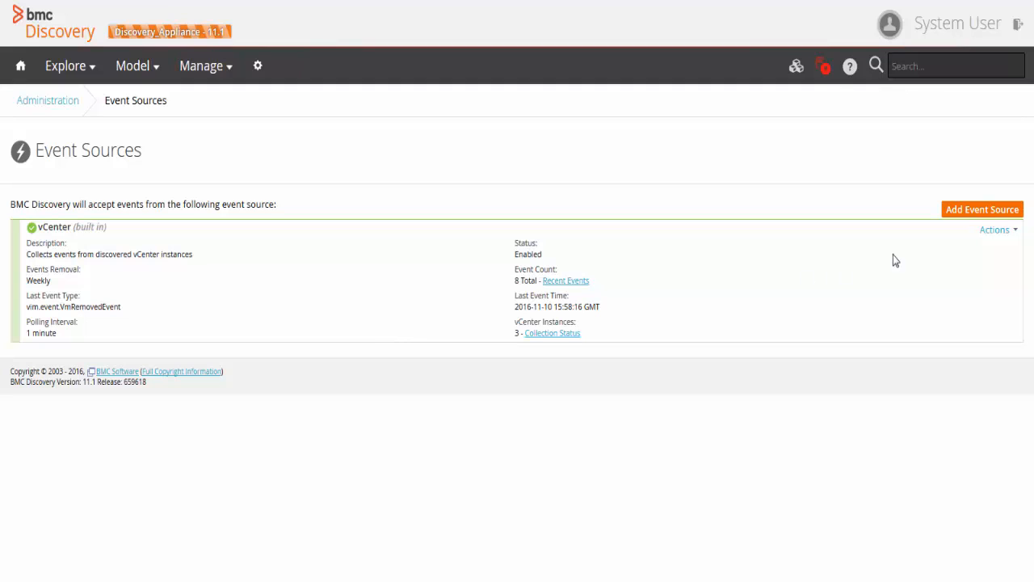
pyautogui.click(994, 229)
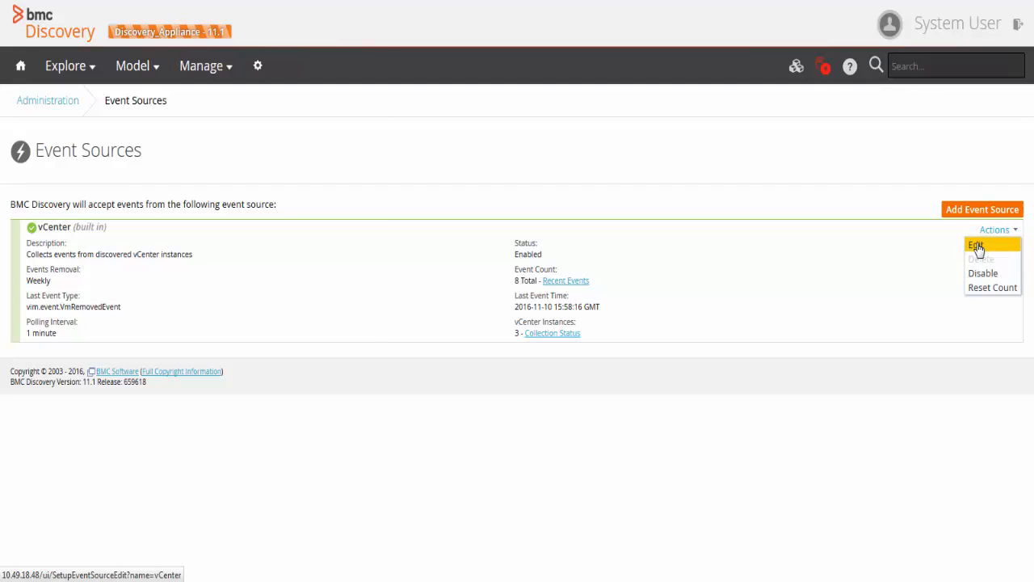
pyautogui.click(978, 245)
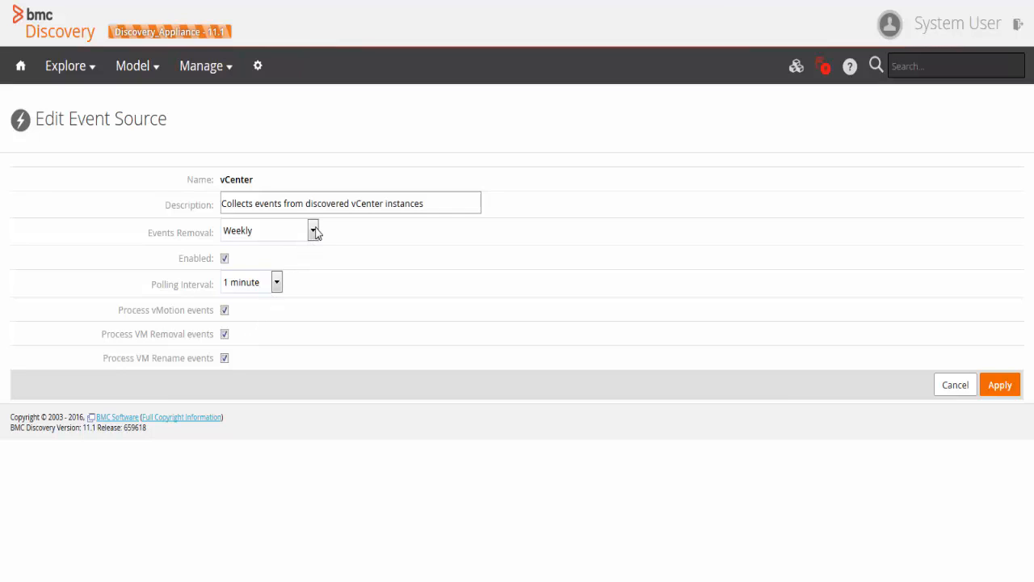
pyautogui.click(313, 230)
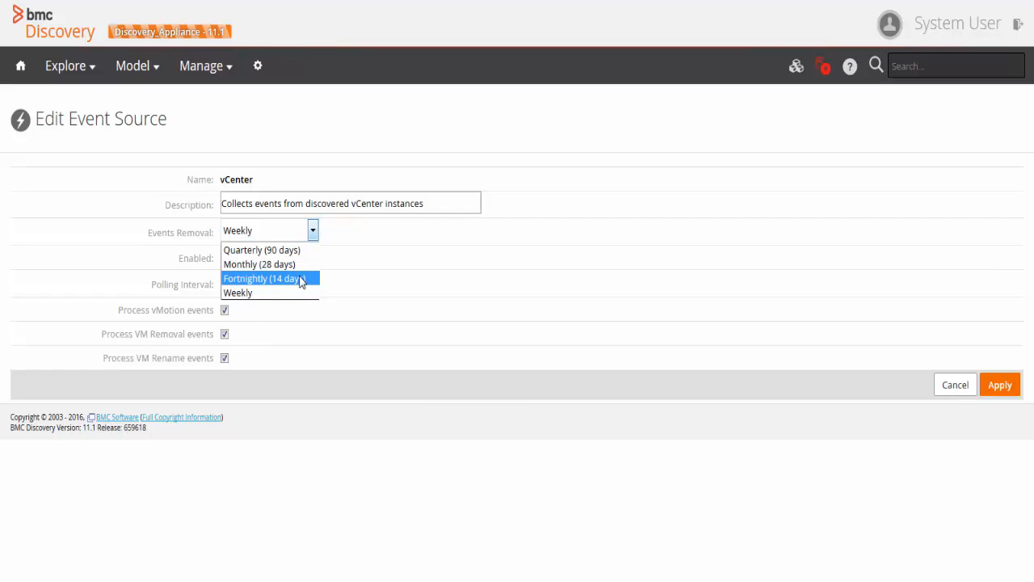
pyautogui.click(263, 278)
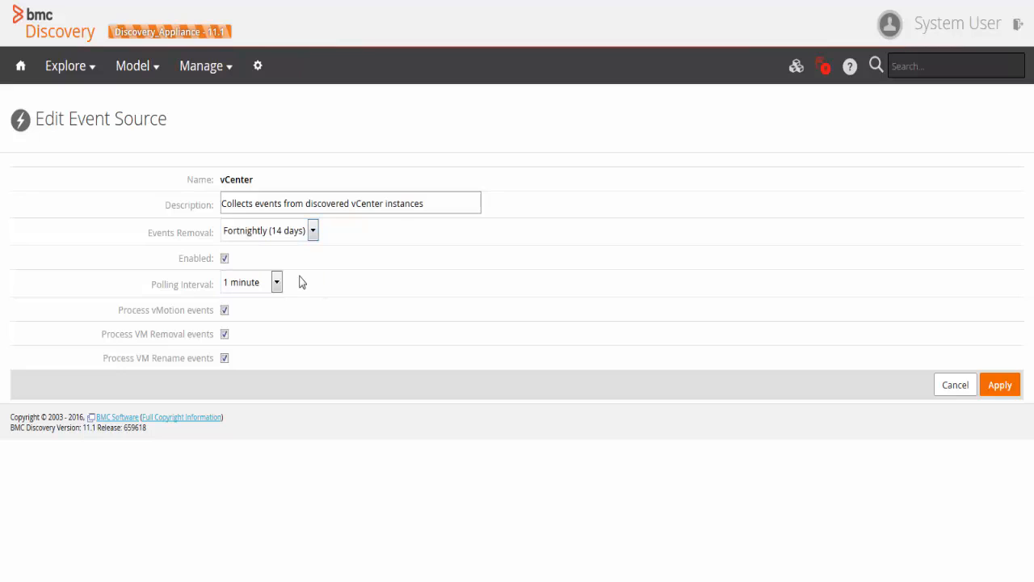
pyautogui.moveTo(285, 276)
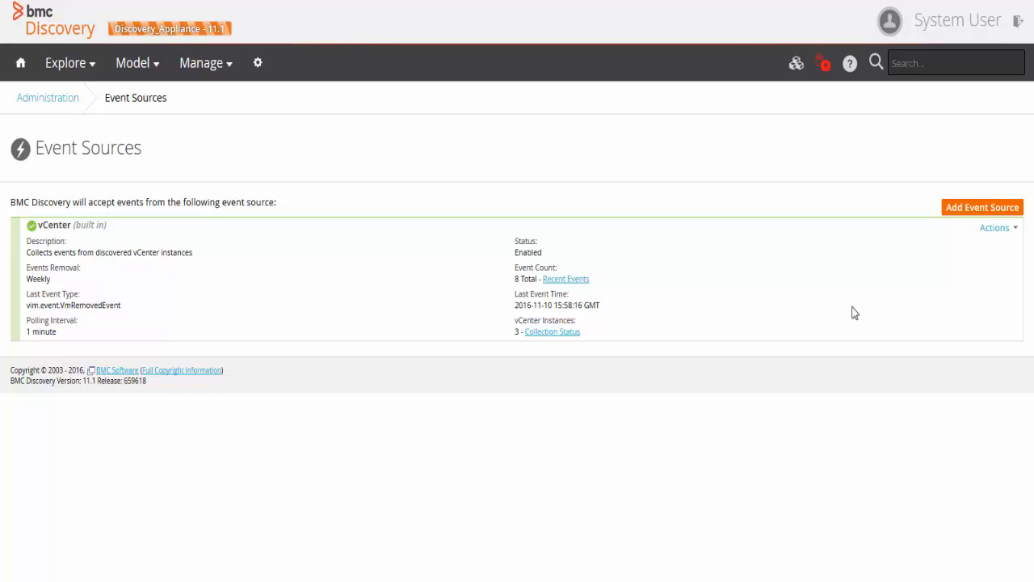
pyautogui.moveTo(958, 237)
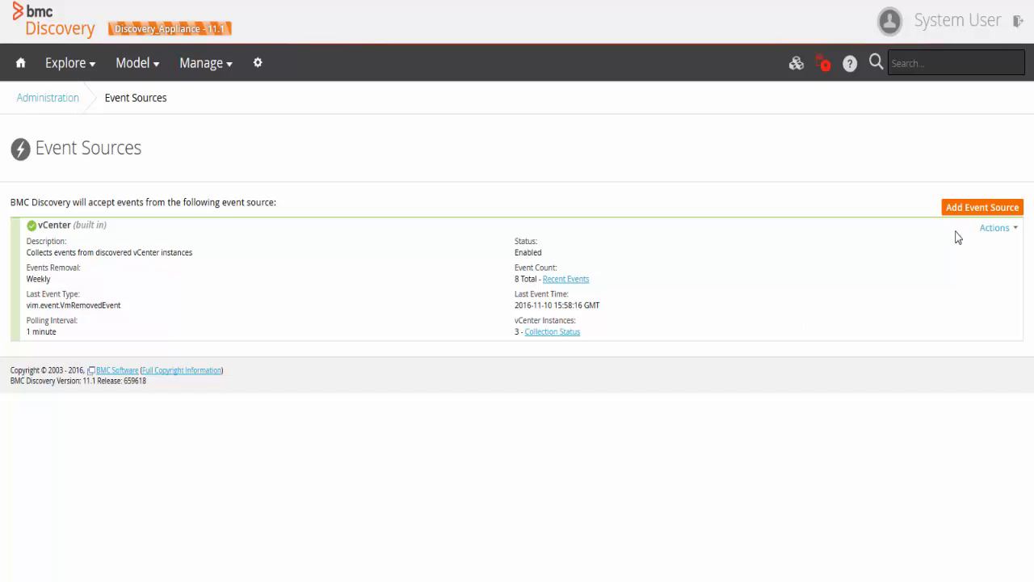
# Reset the vCenter event source count to 0 events since reset.
pyautogui.click(994, 227)
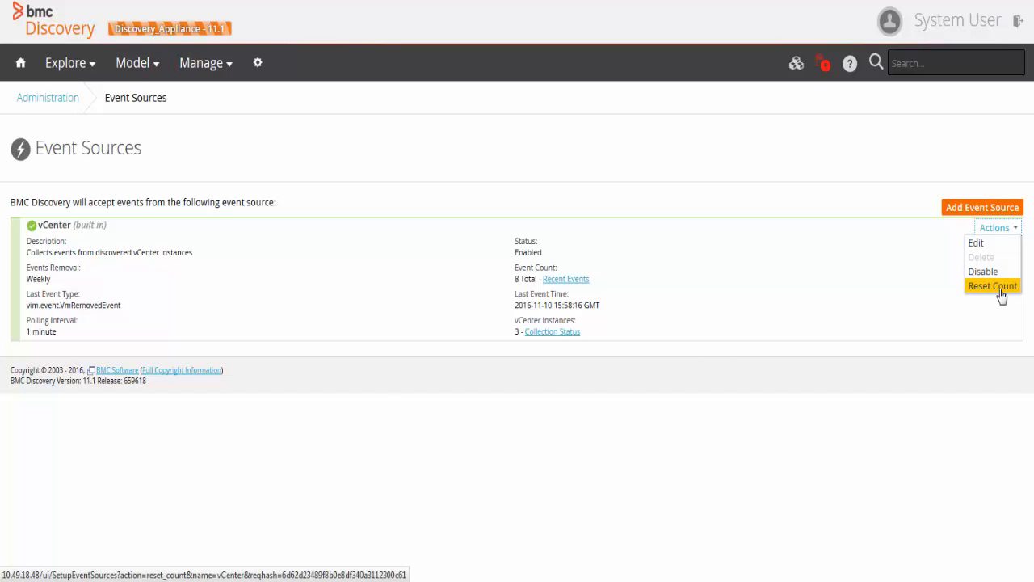
pyautogui.click(992, 285)
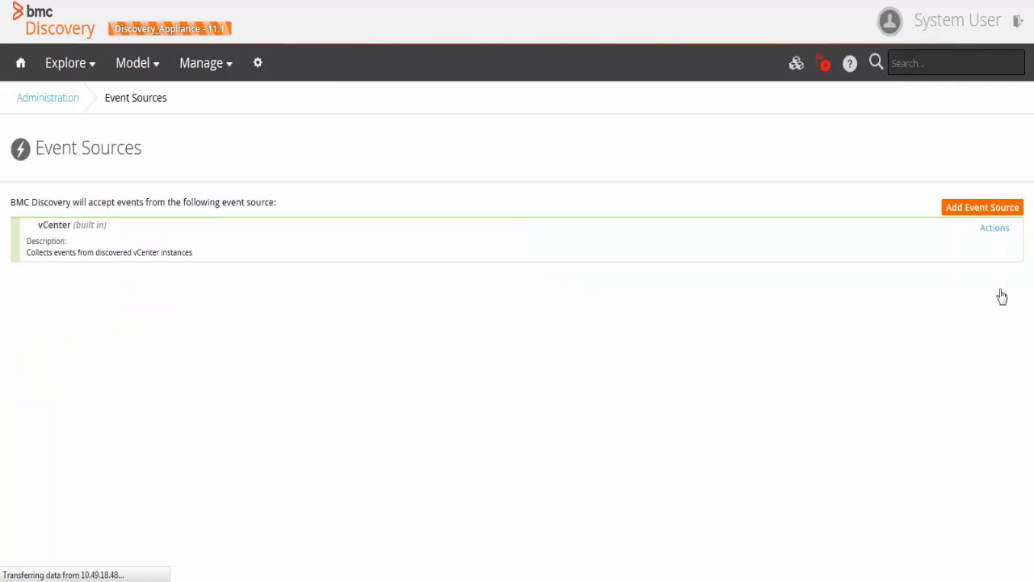
pyautogui.click(55, 225)
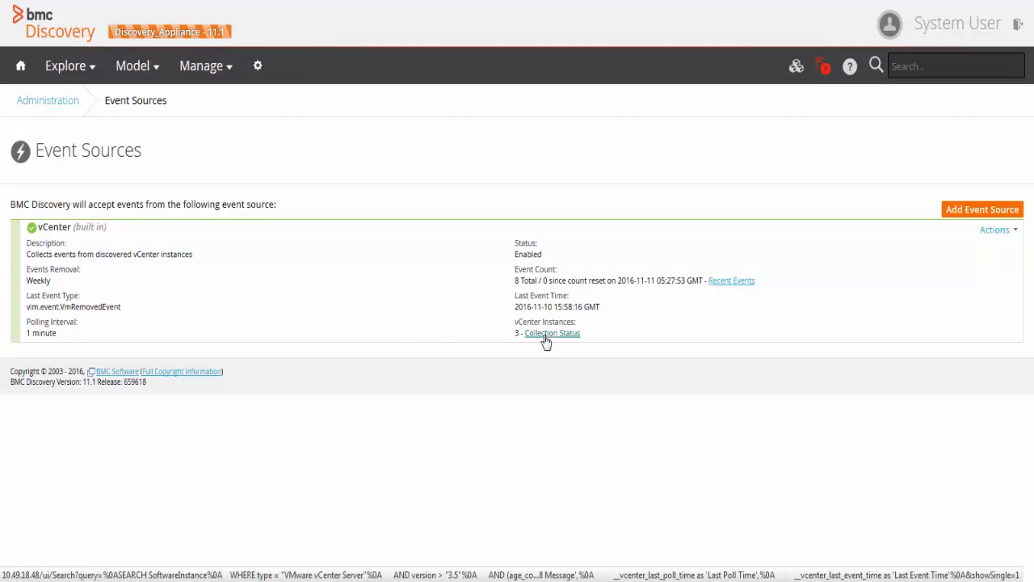
# Disable and confirm event collection for the vCenter Server 6.0 instance on 10_49_32_126.
pyautogui.click(552, 333)
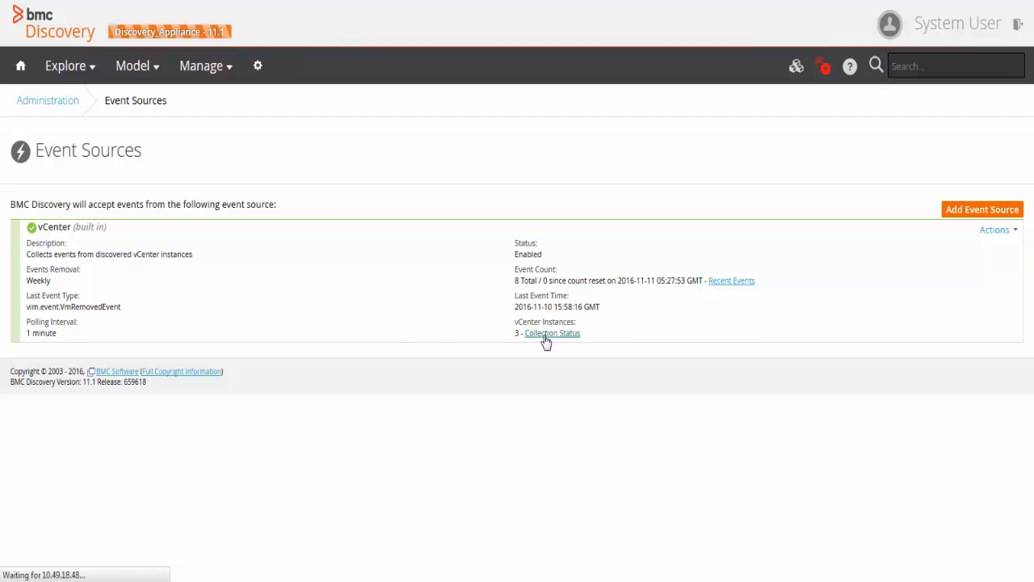
pyautogui.click(553, 332)
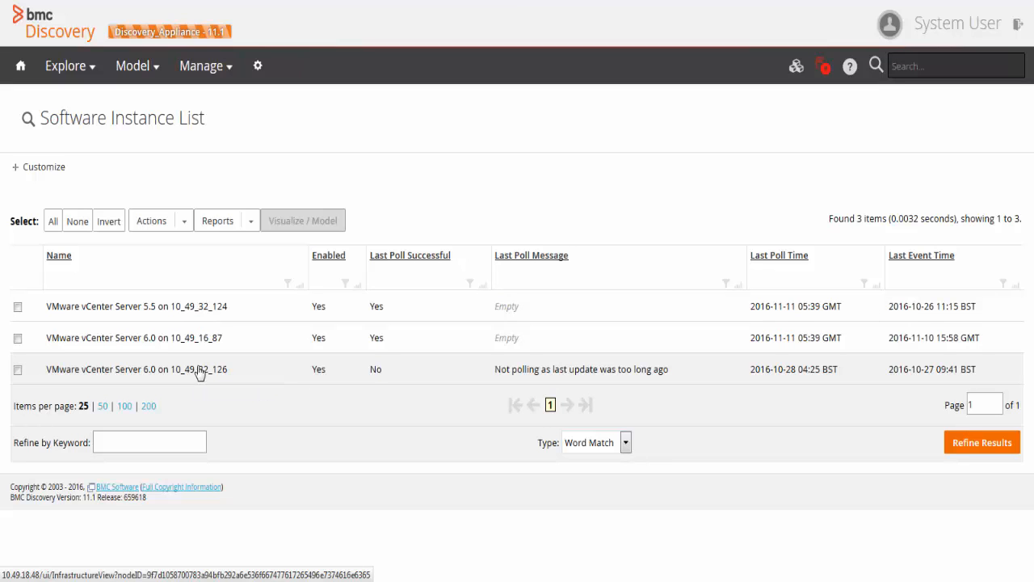
pyautogui.click(136, 369)
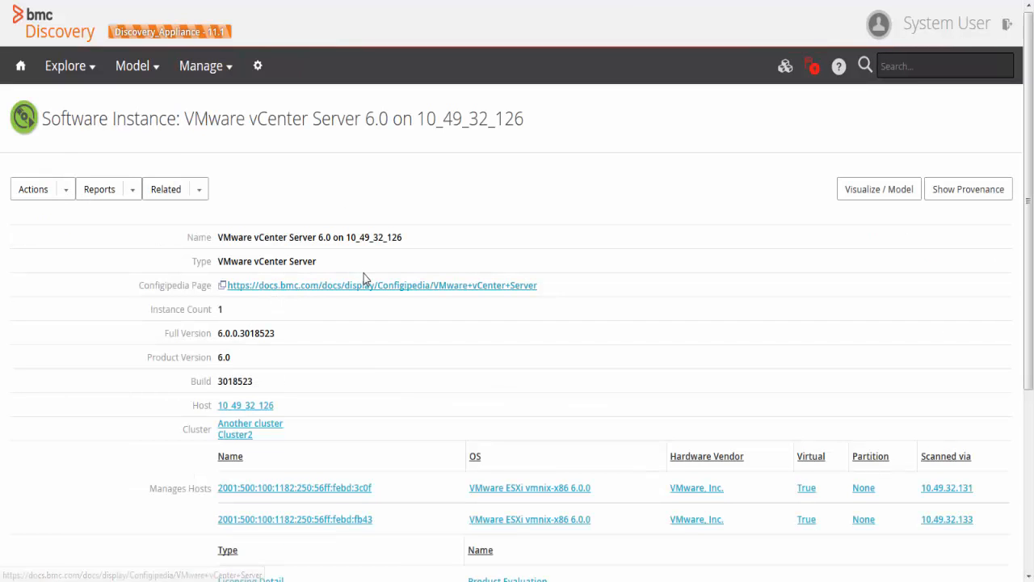
pyautogui.scroll(-3)
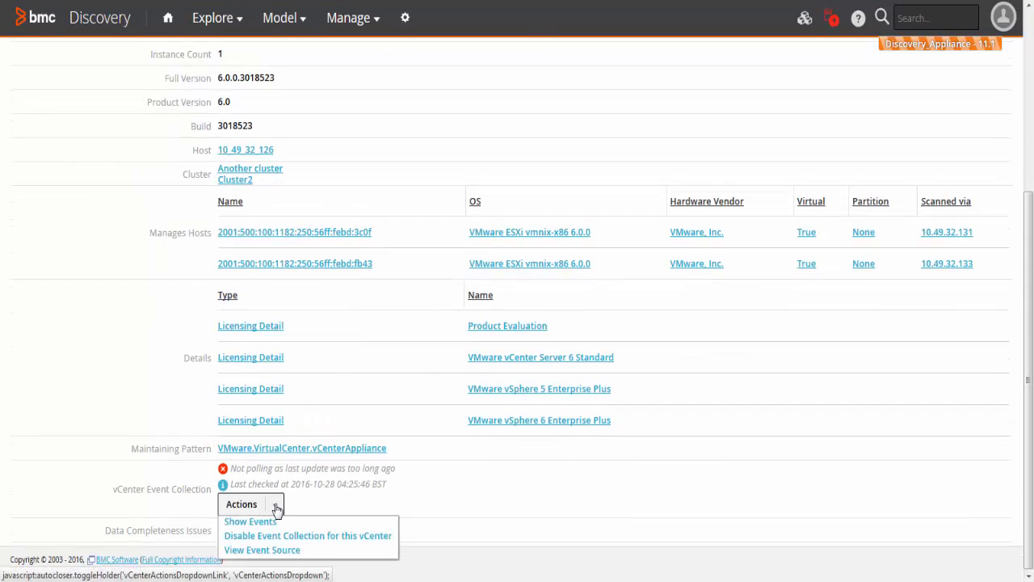
pyautogui.moveTo(307, 534)
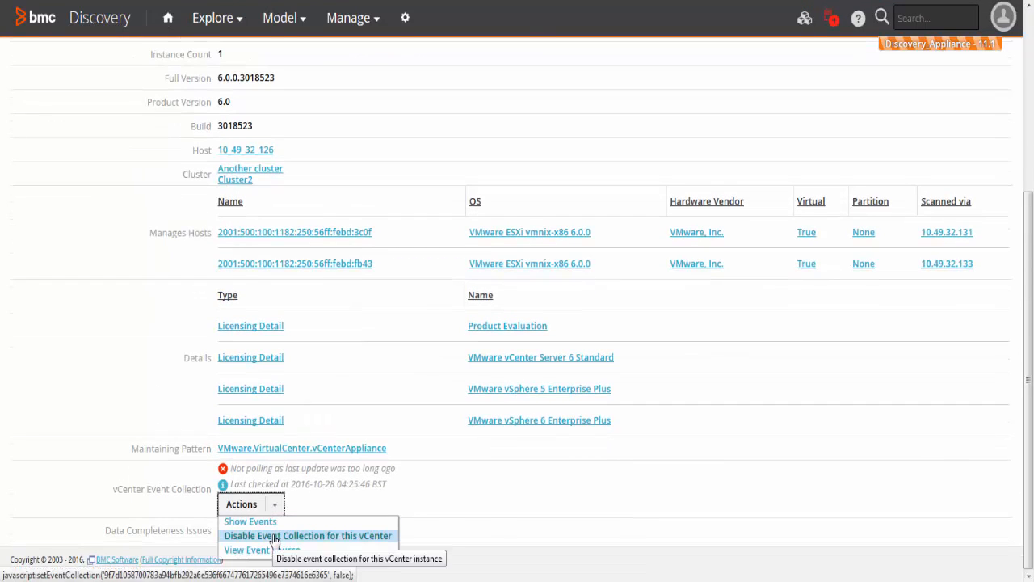
pyautogui.click(307, 535)
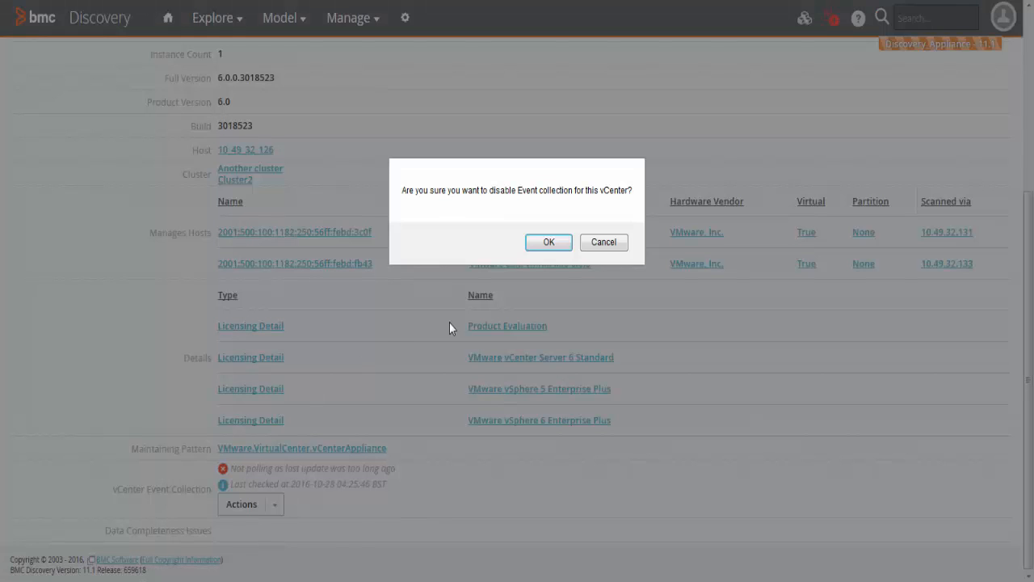
pyautogui.click(548, 242)
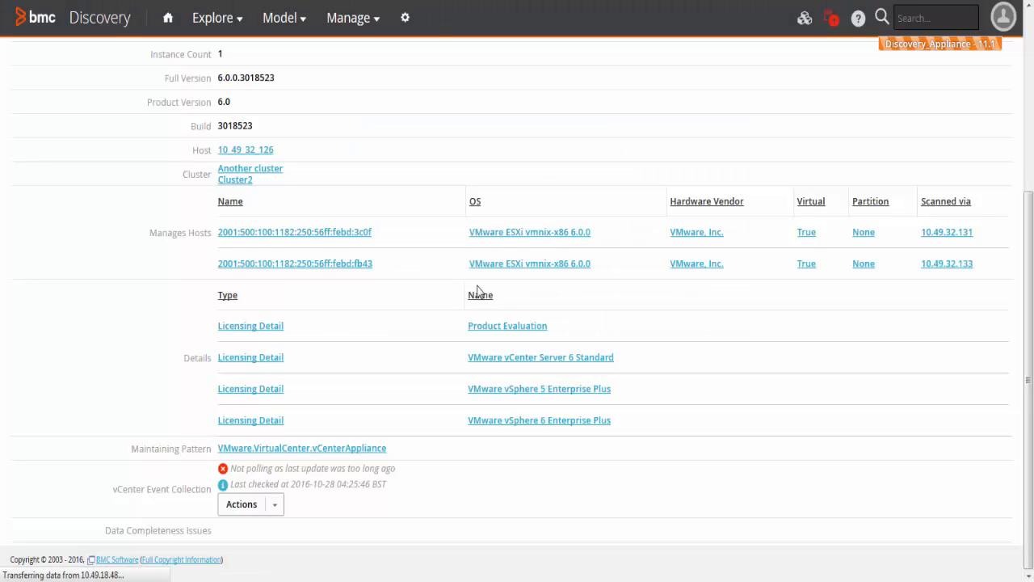